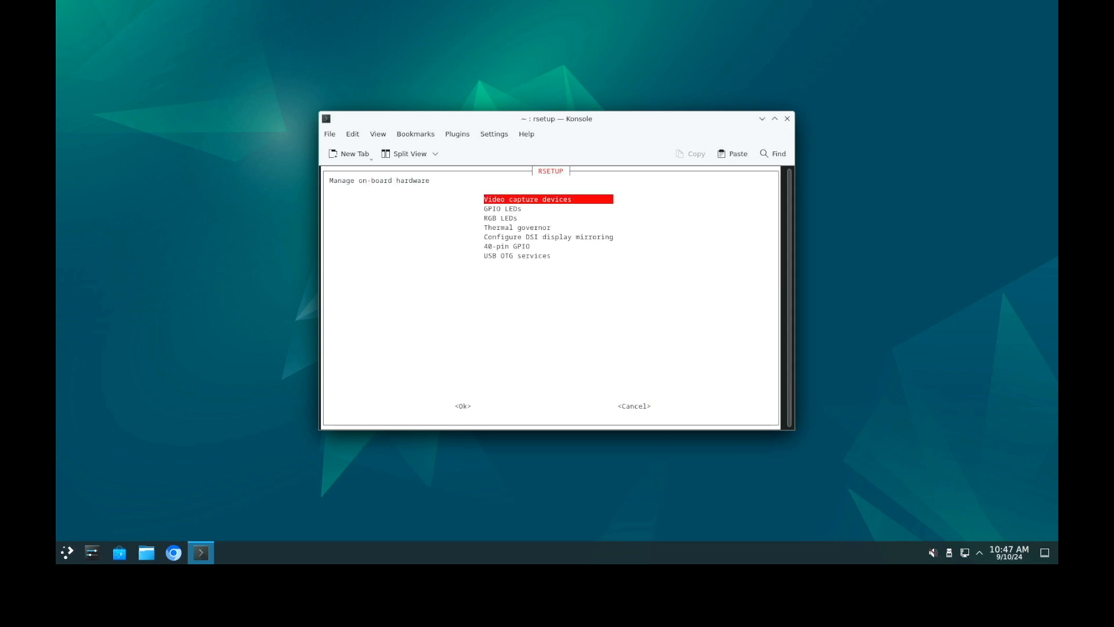
# - Reach Thermal governor in on-board hardware, then return to rsetup's main category list
pyautogui.press('Down')
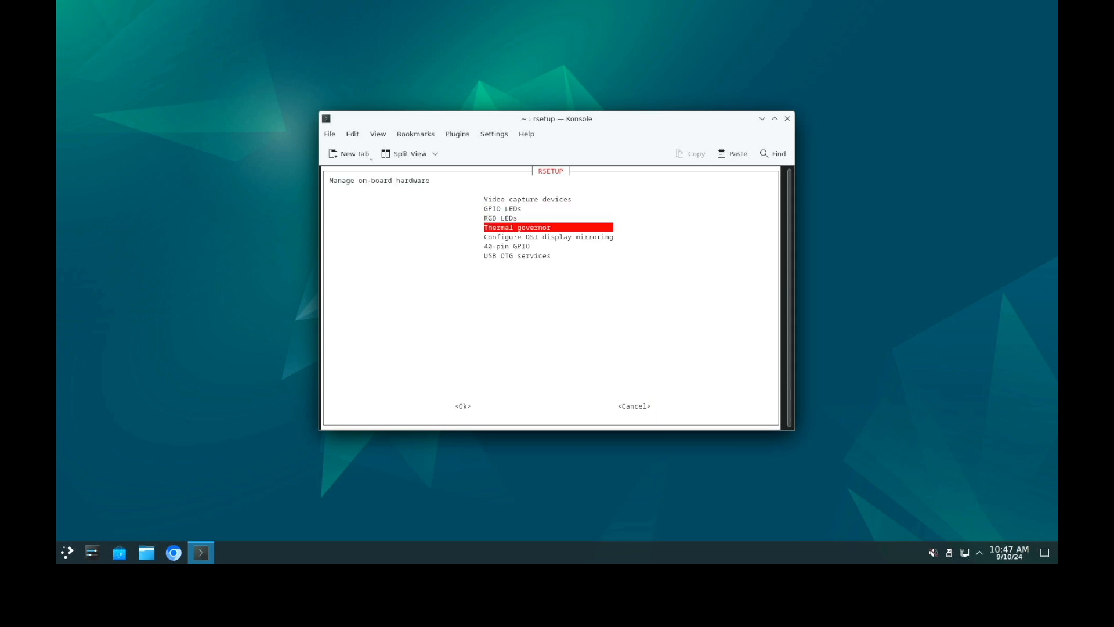
pyautogui.press('Down')
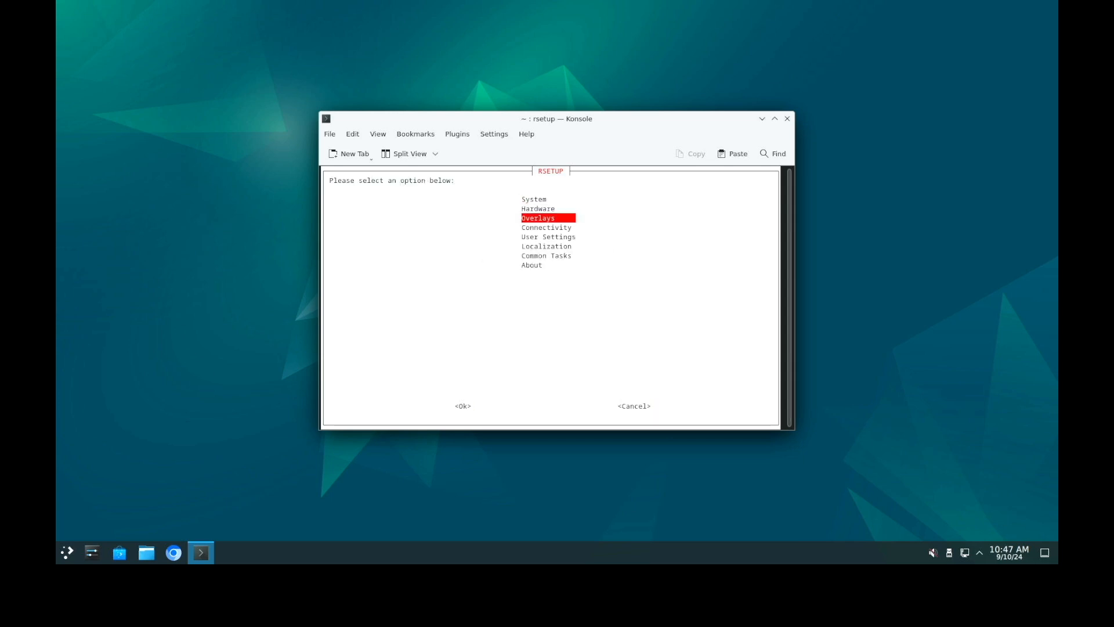
pyautogui.press('Down')
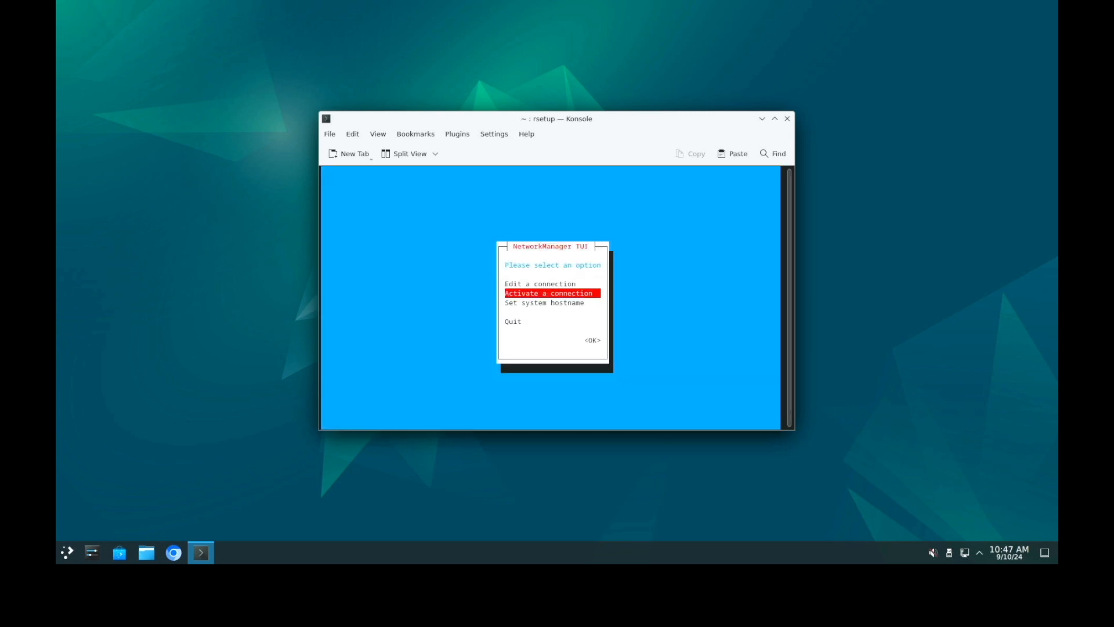
# - Bring up nmtui's Set Hostname dialog with 'inteloutside' entered, ready to confirm
pyautogui.press('Down')
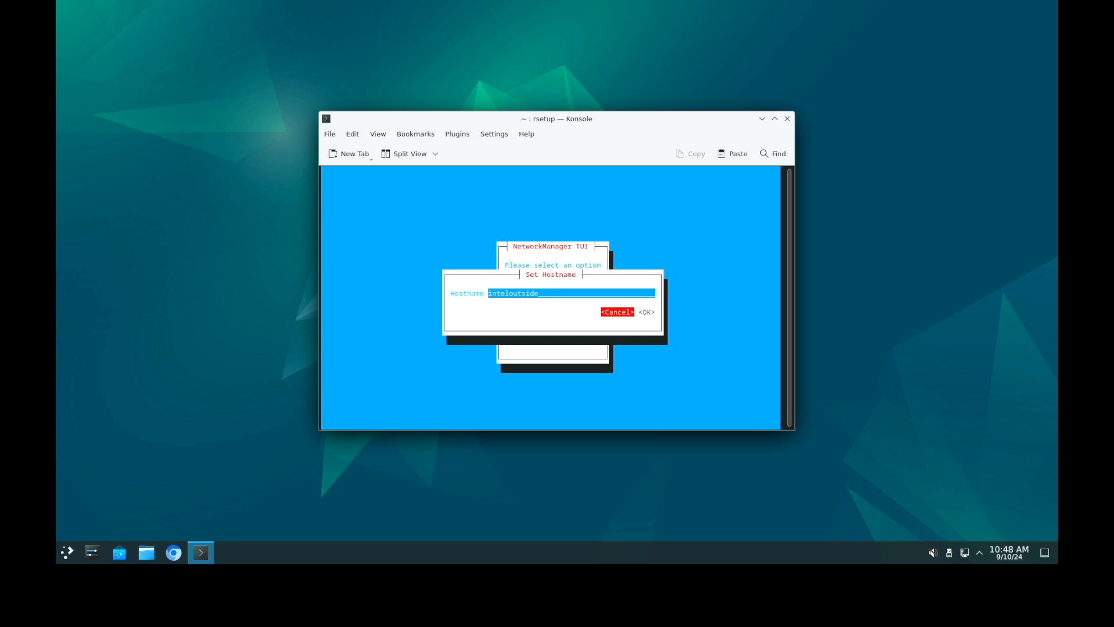
pyautogui.press('Tab')
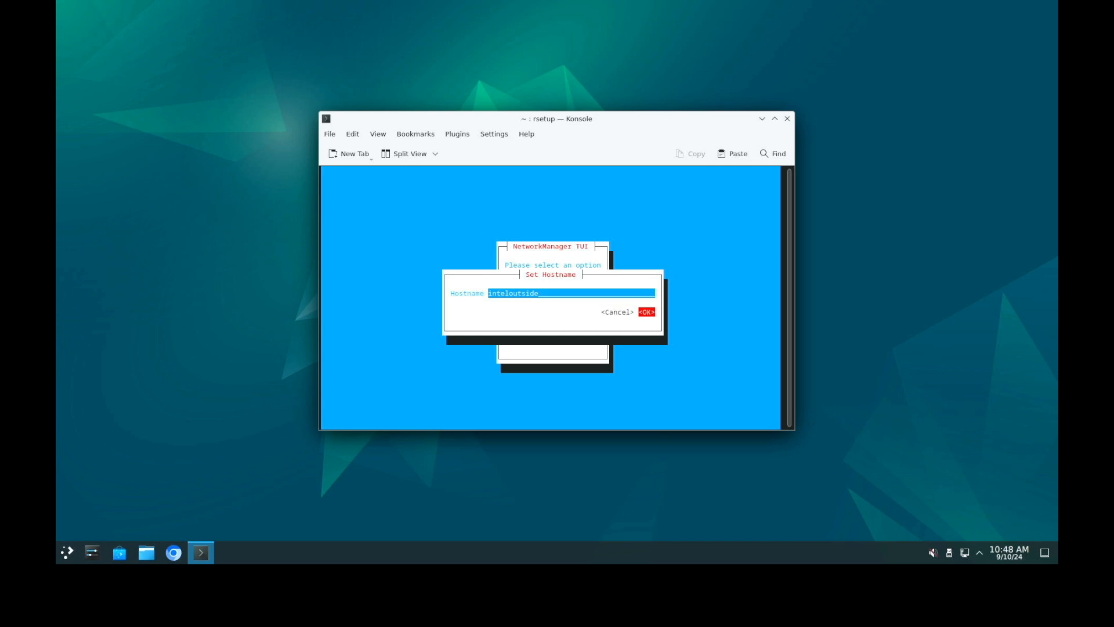